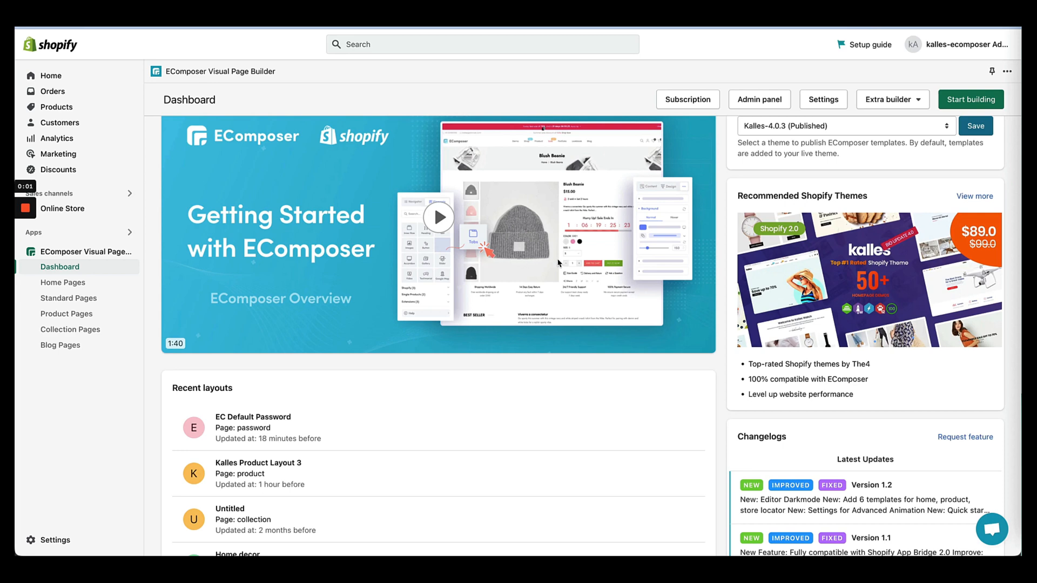
mouse_move(668, 199)
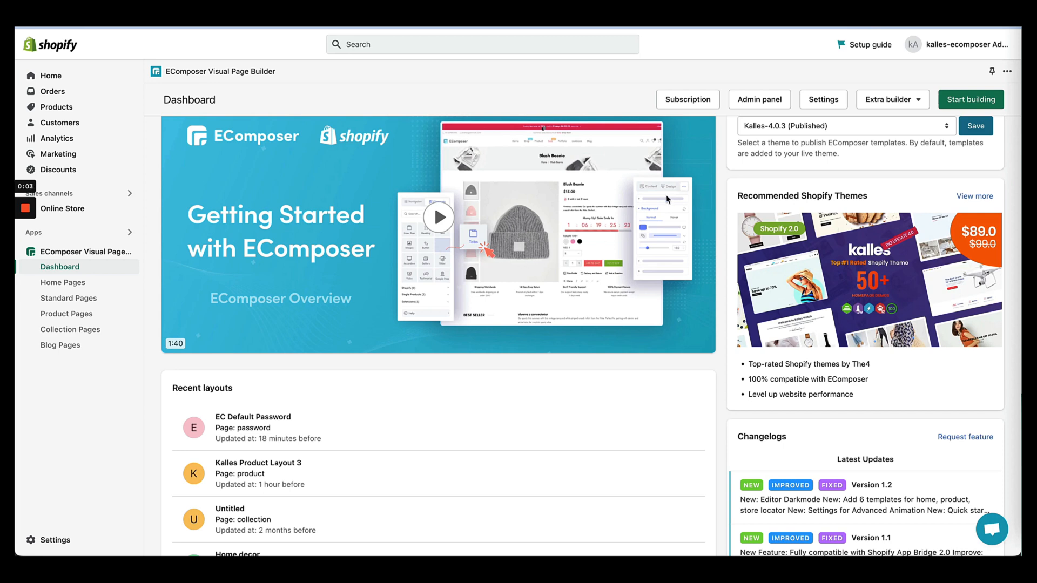
mouse_move(490, 188)
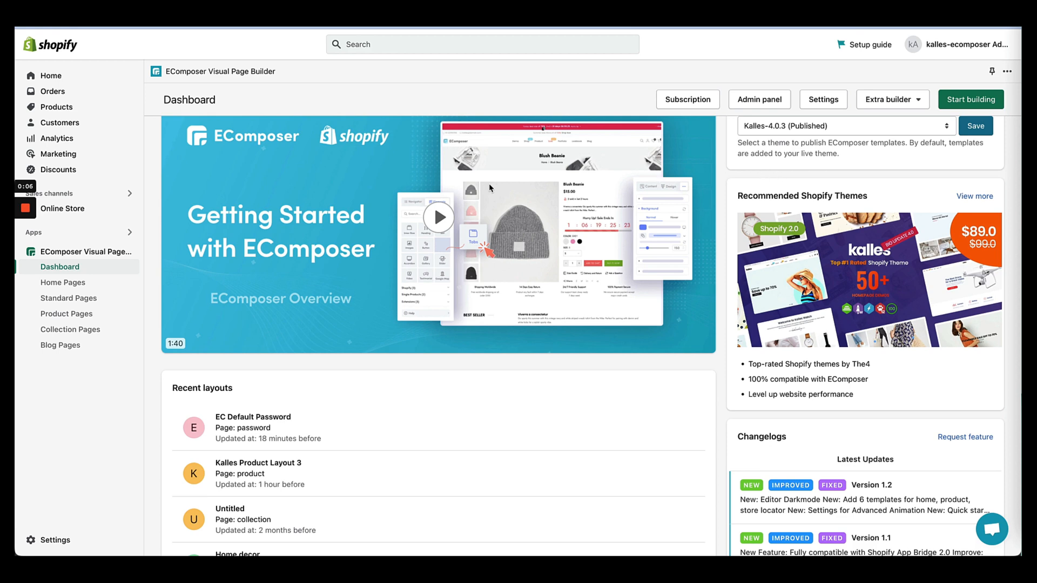
mouse_move(607, 152)
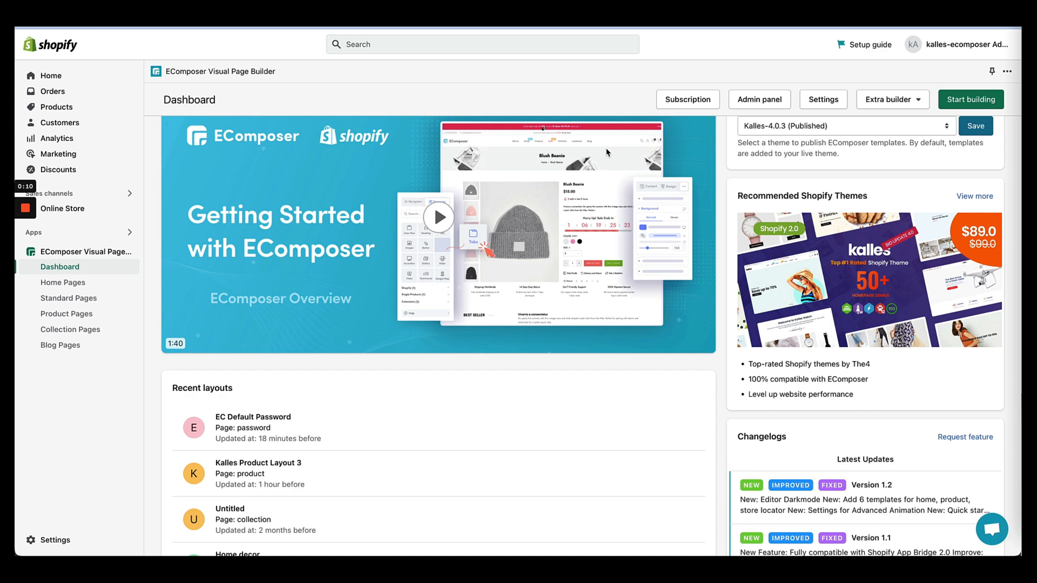
mouse_move(899, 124)
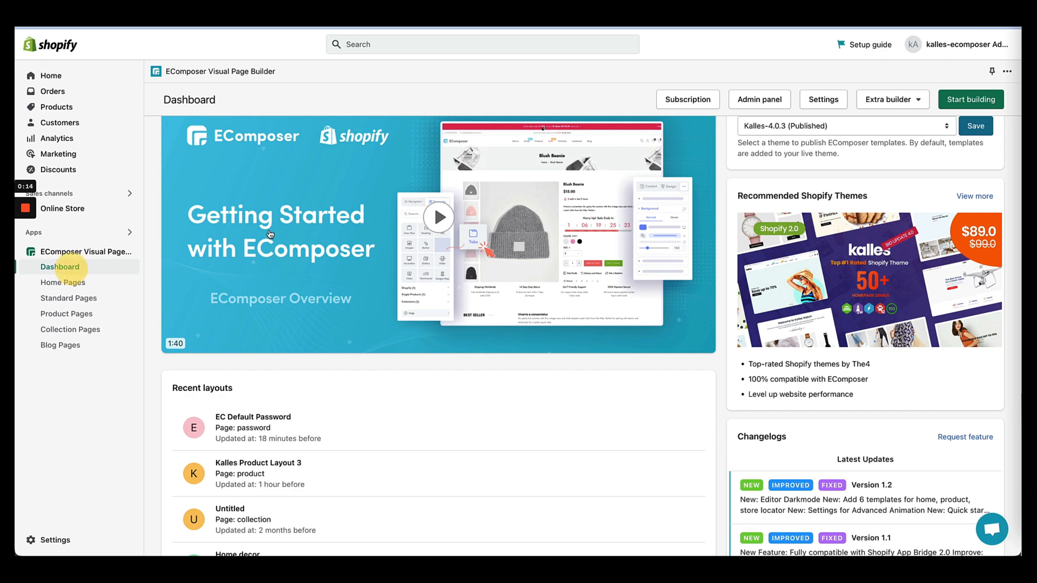
Step: Start a new blank password page, dismissing the template library without choosing a template
left_click(892, 100)
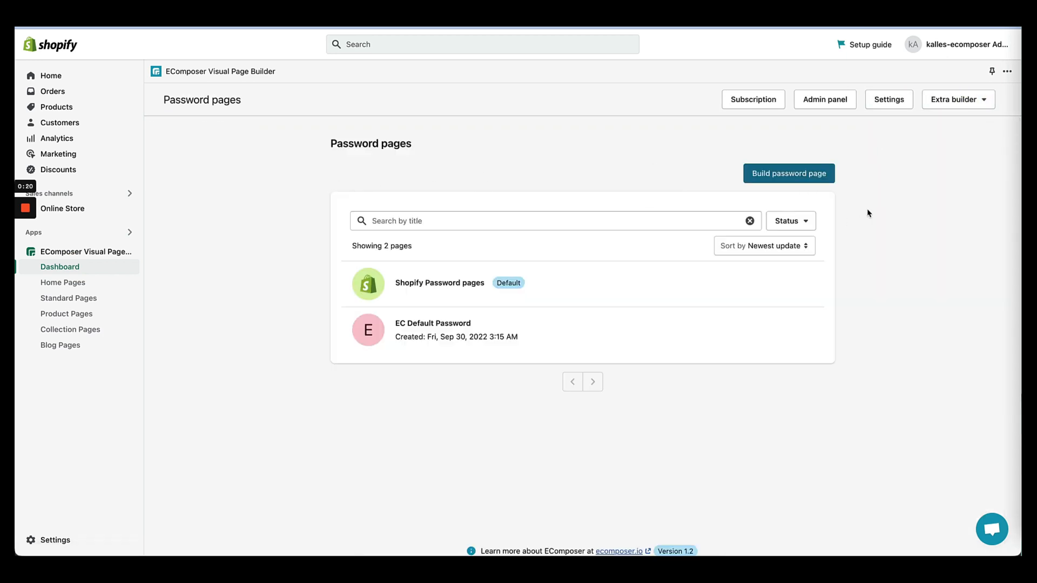
left_click(788, 173)
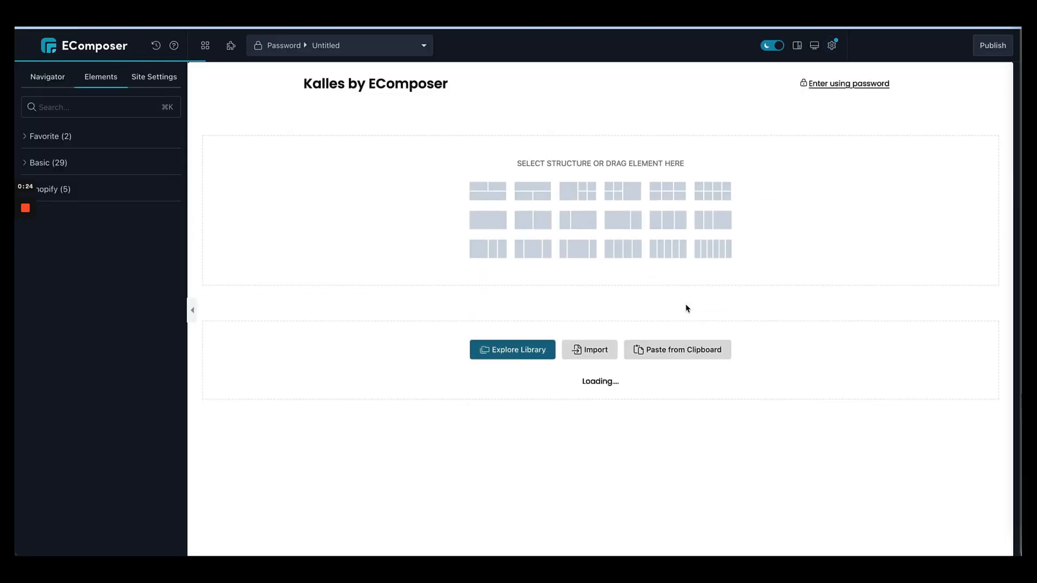
left_click(512, 350)
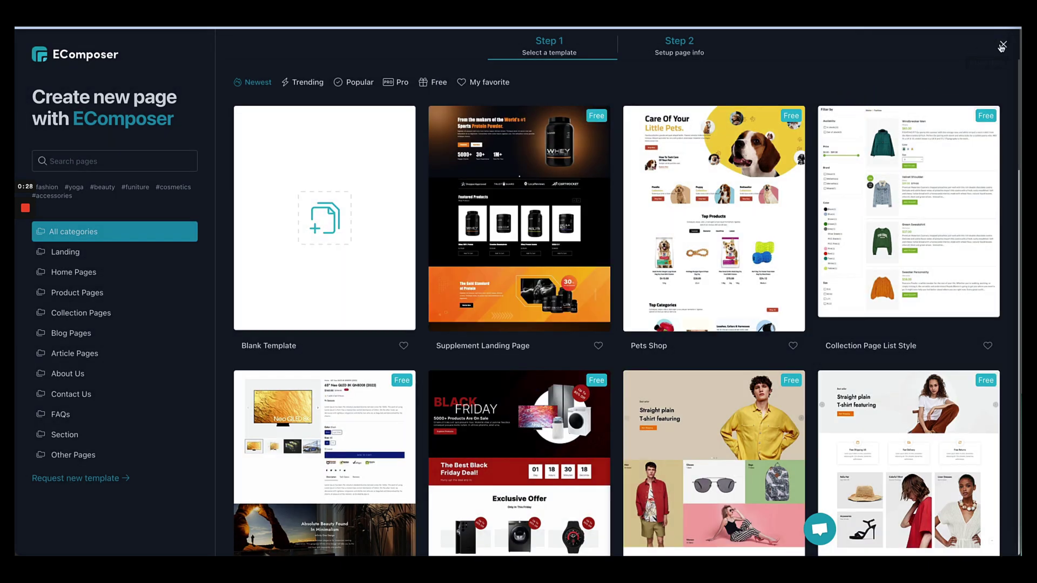
left_click(324, 218)
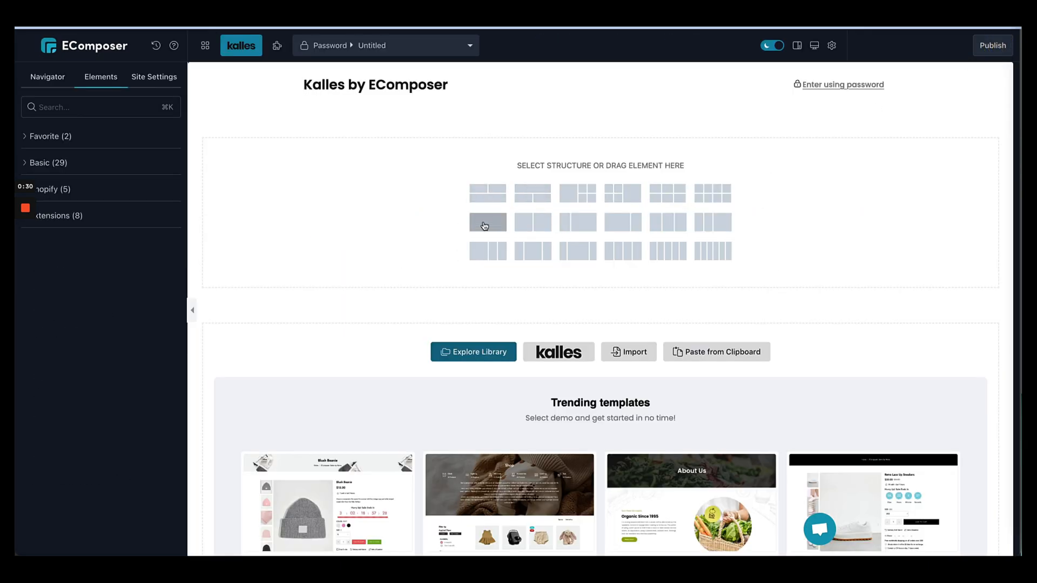
Step: Add a one-column section containing a 'Coming Soon' heading
left_click(487, 223)
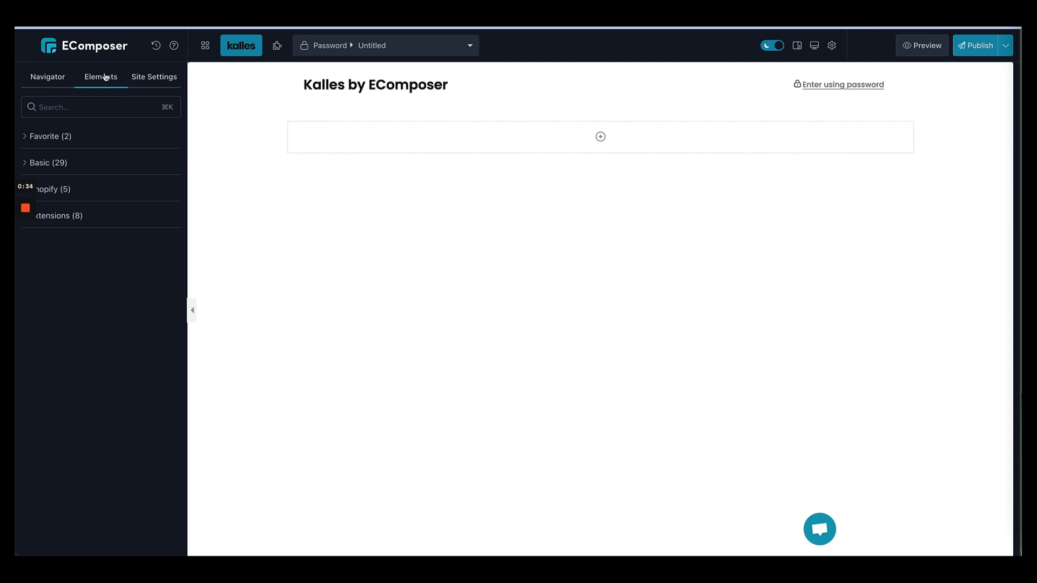
left_click(39, 163)
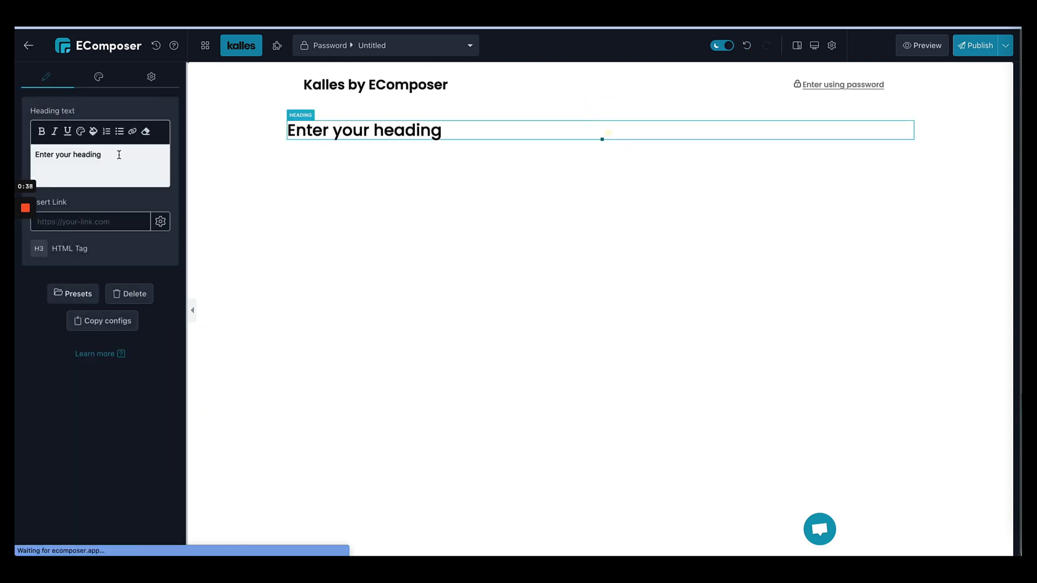
type("Coming So")
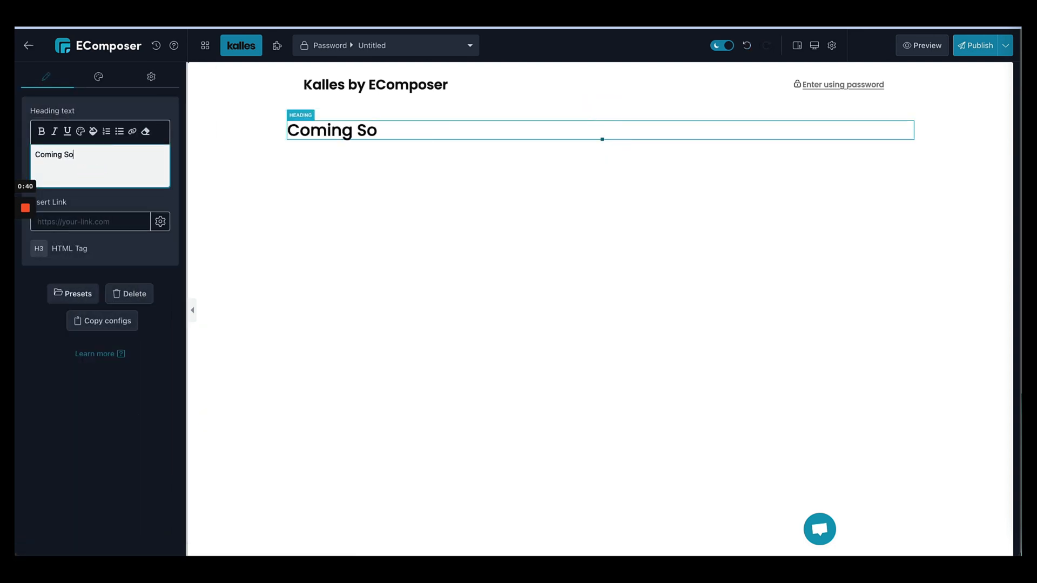
type("on")
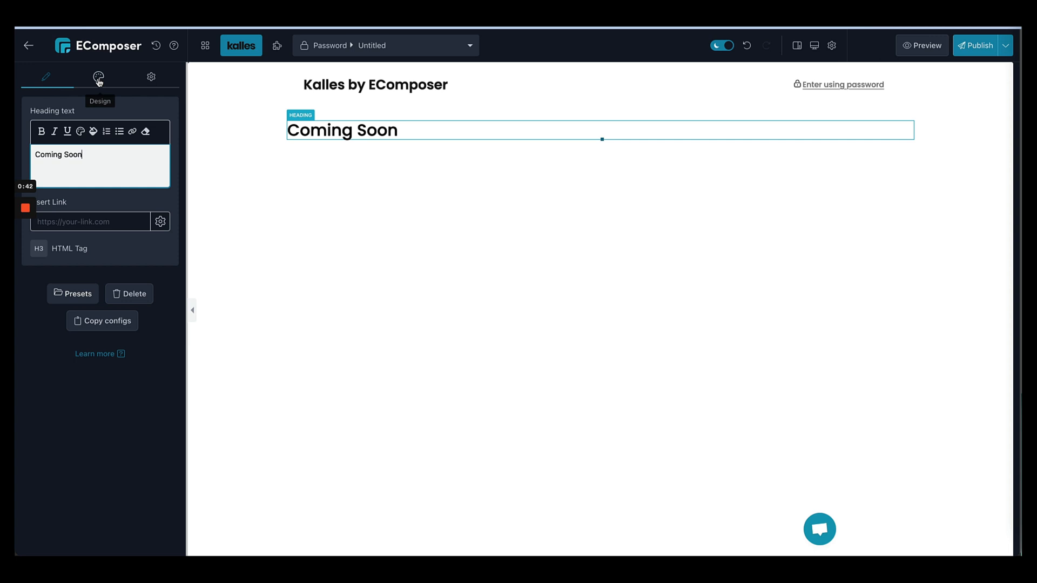
Step: Set the heading's typography size to 50px
left_click(97, 77)
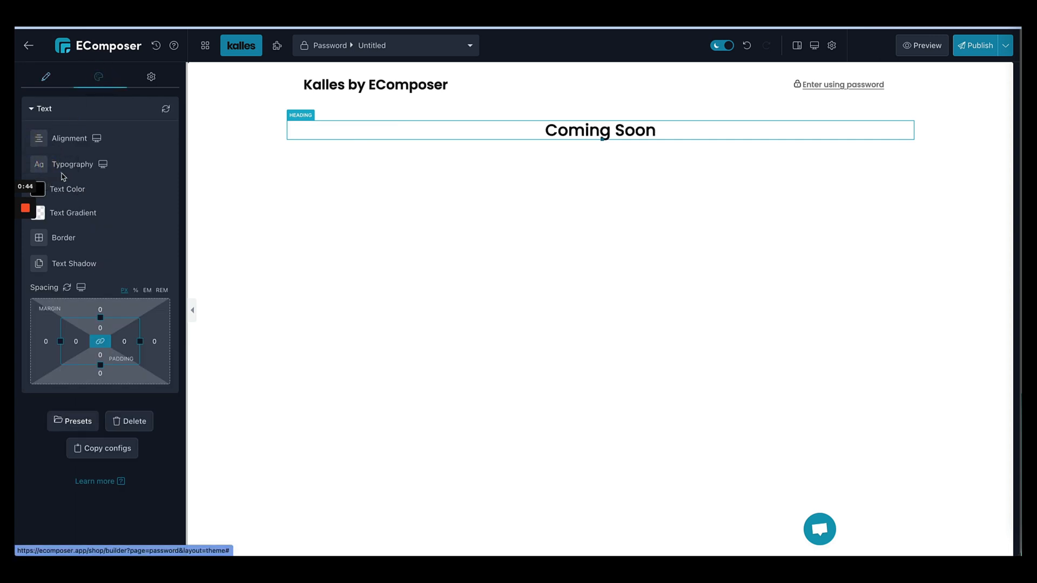
left_click(72, 164)
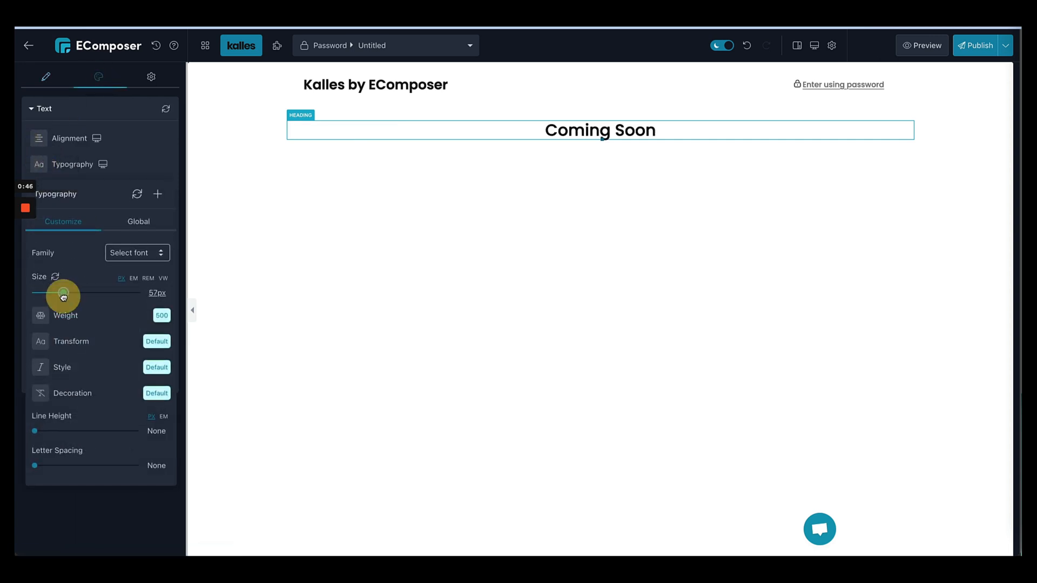
left_click_drag(64, 292, 61, 293)
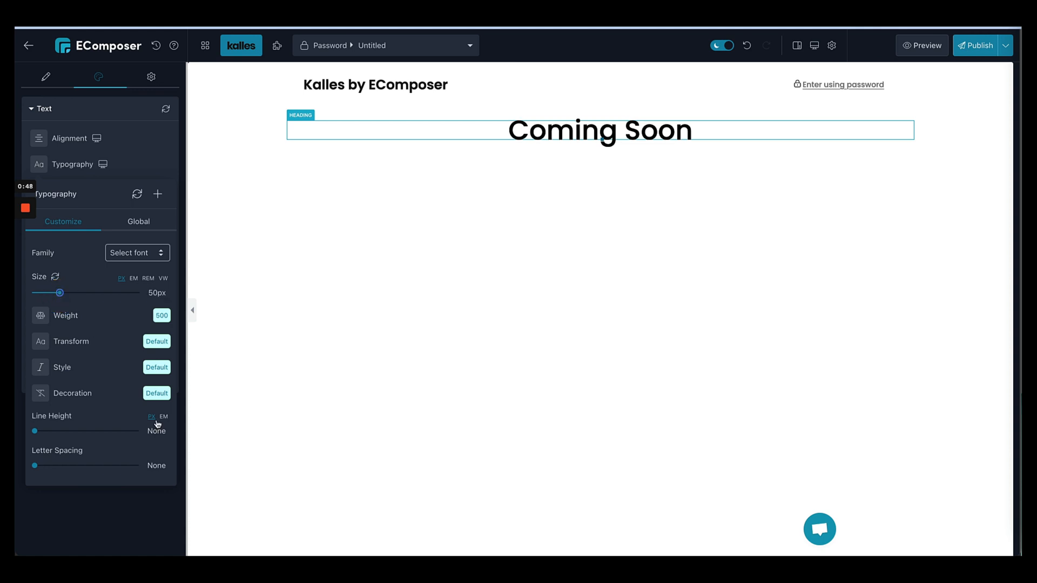
left_click(156, 433)
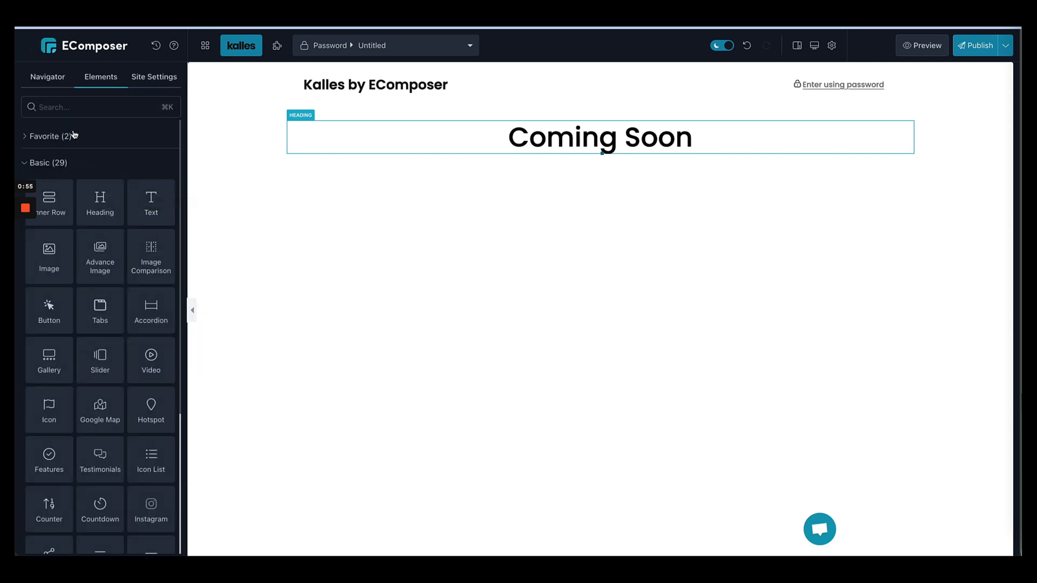
Step: Add a Countdown below the heading ending on October 8, 2022
type("coun")
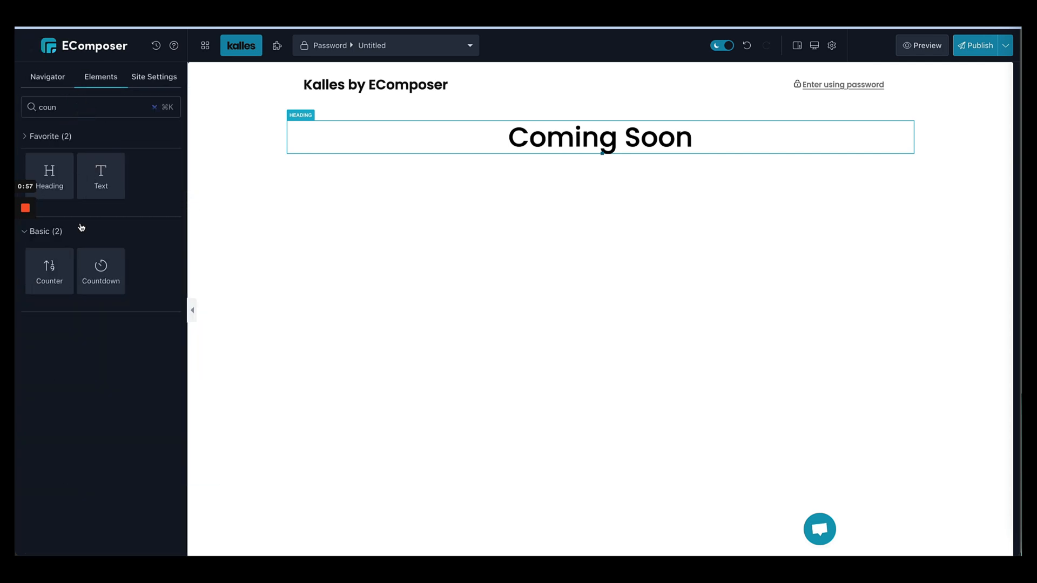
left_click(101, 271)
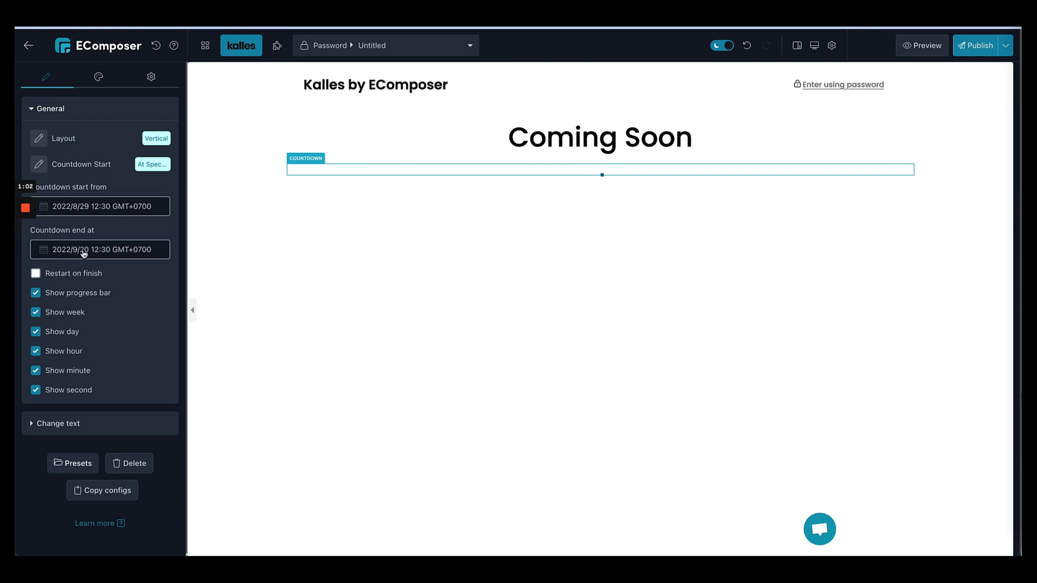
left_click(100, 249)
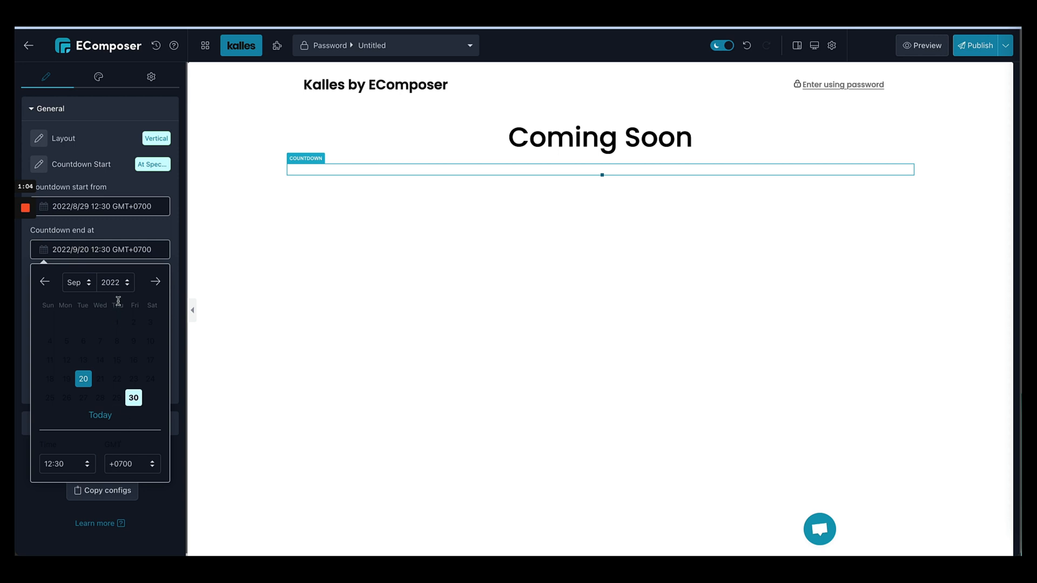
left_click(78, 282)
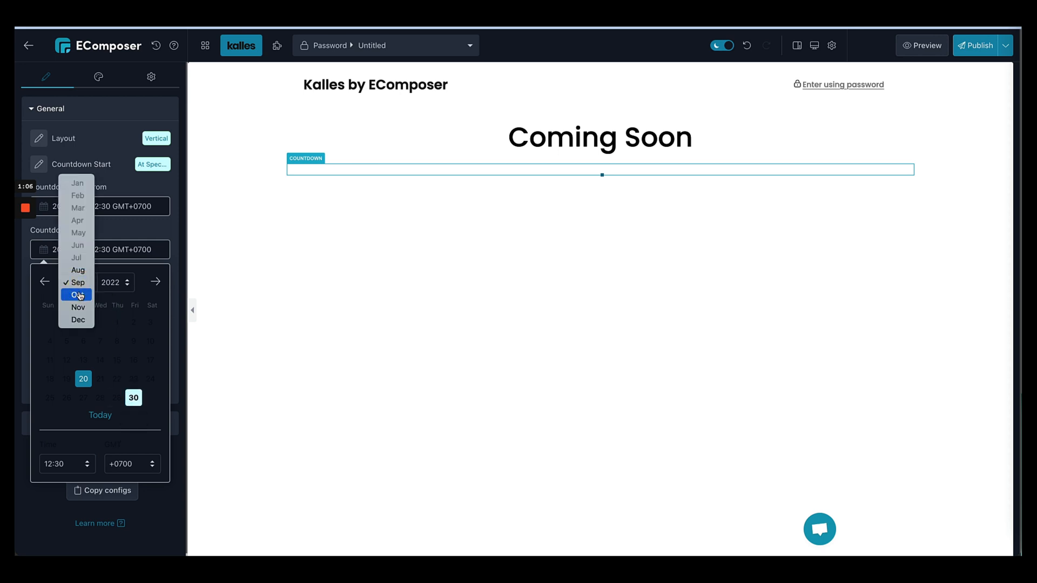
left_click(76, 295)
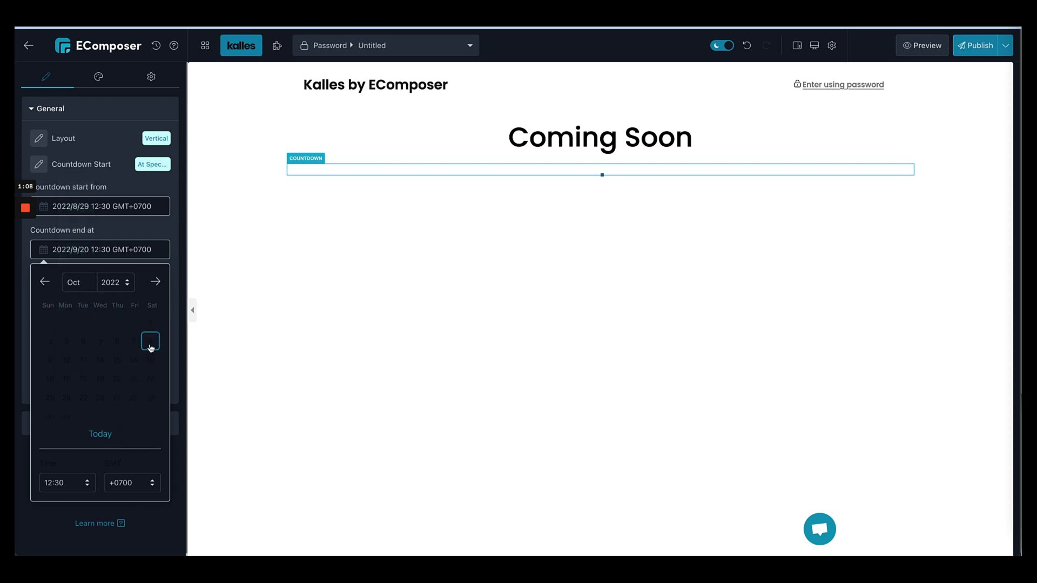
left_click(151, 342)
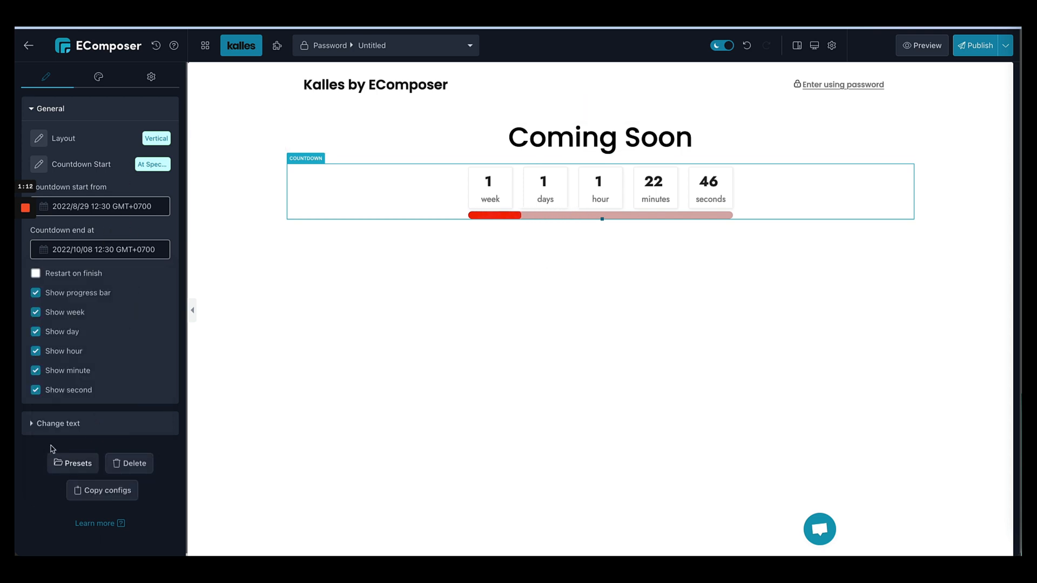
Step: Apply Countdown Preset 2 for green circular number blocks with labels below
left_click(73, 463)
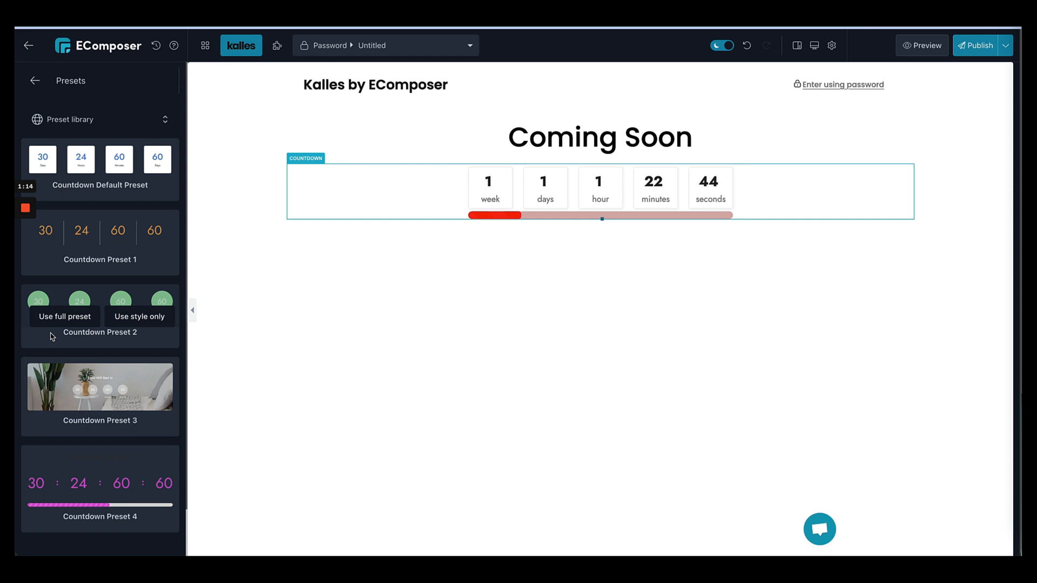
left_click(64, 317)
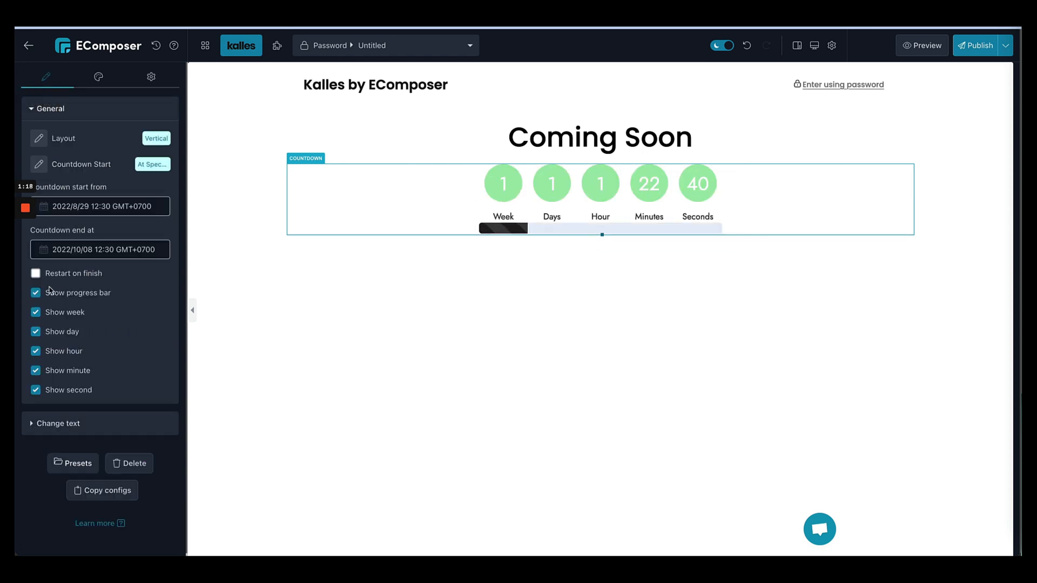
left_click(35, 293)
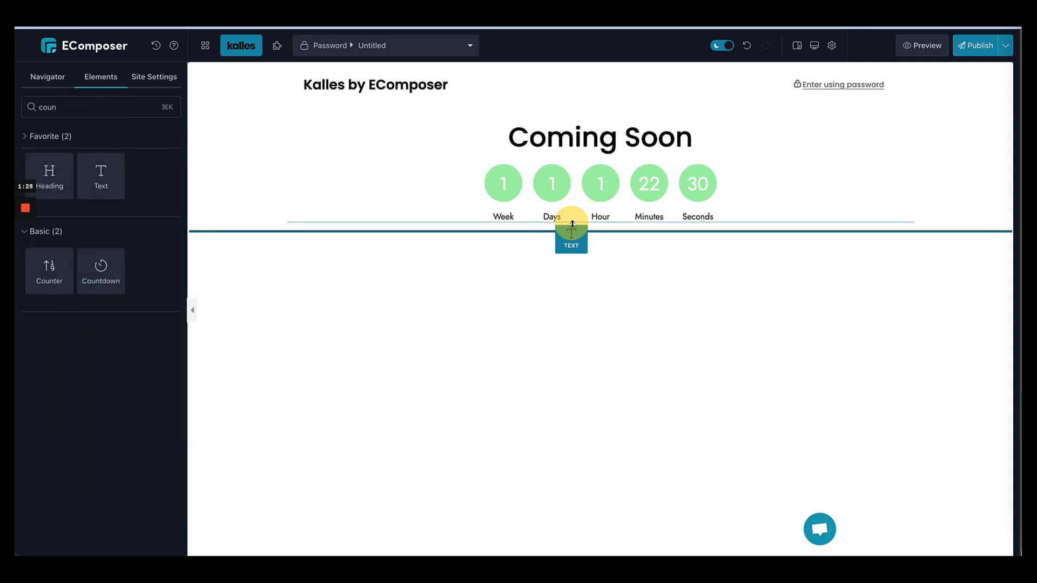
Step: Replace the new text element's lorem ipsum with 'Be the first to know when we launch.'
left_click(570, 230)
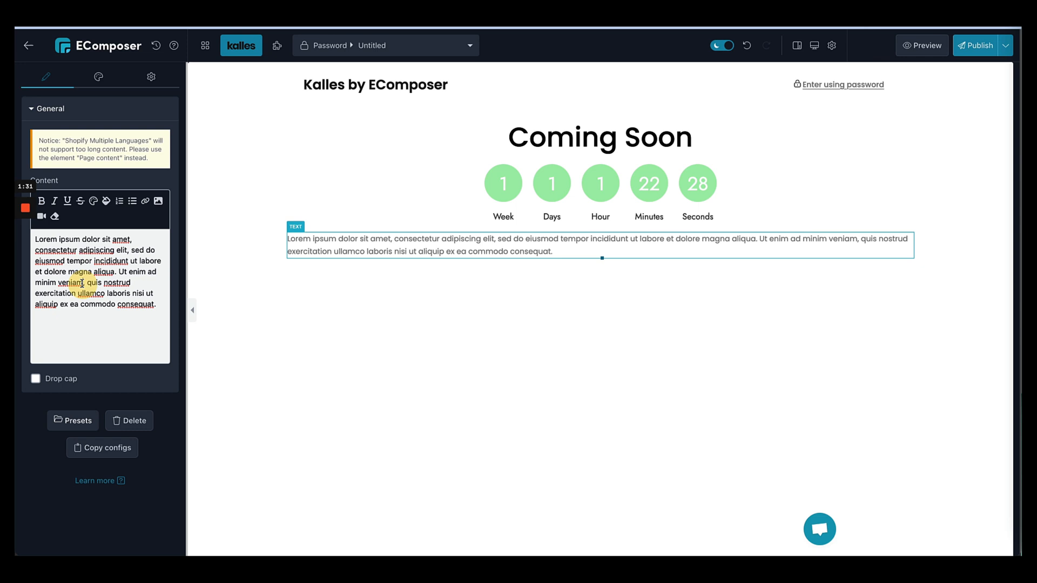
key("ctrl+a")
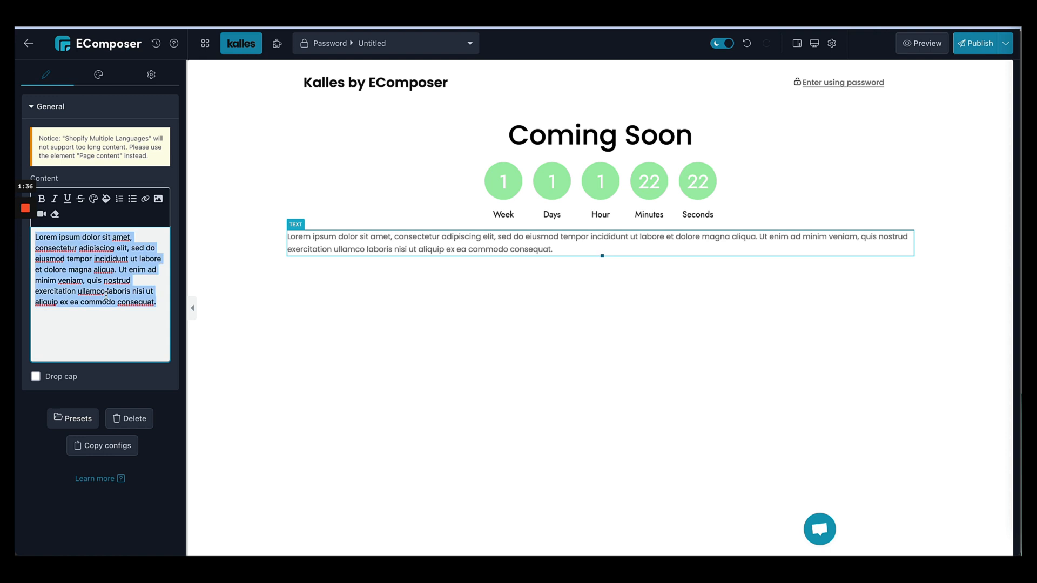
left_click(97, 76)
type("cou")
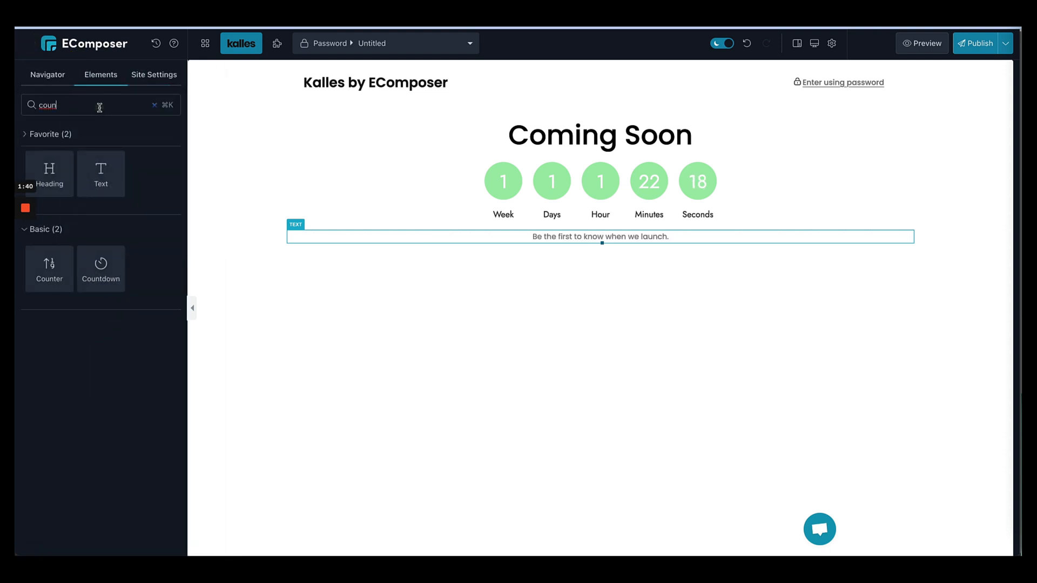
Step: Place a Newsletter form below the tagline and duplicate the text as 'Spread the word'
type("new")
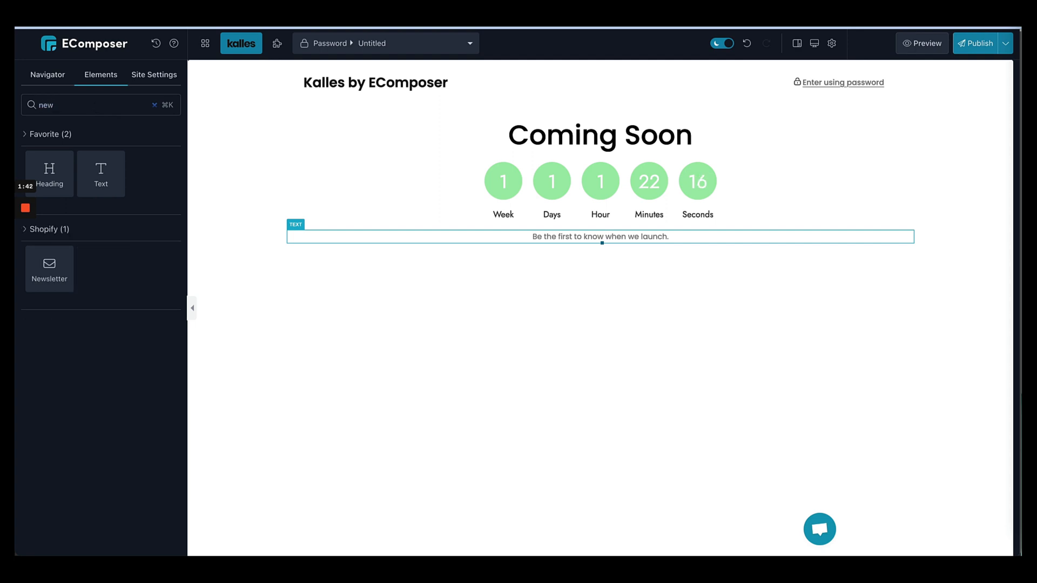
left_click_drag(50, 268, 574, 251)
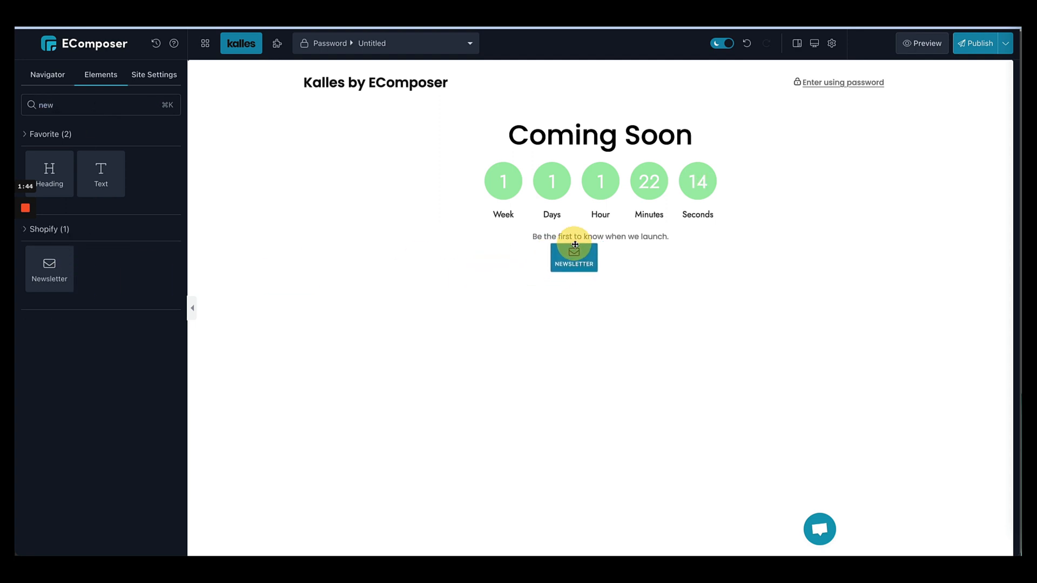
left_click(574, 256)
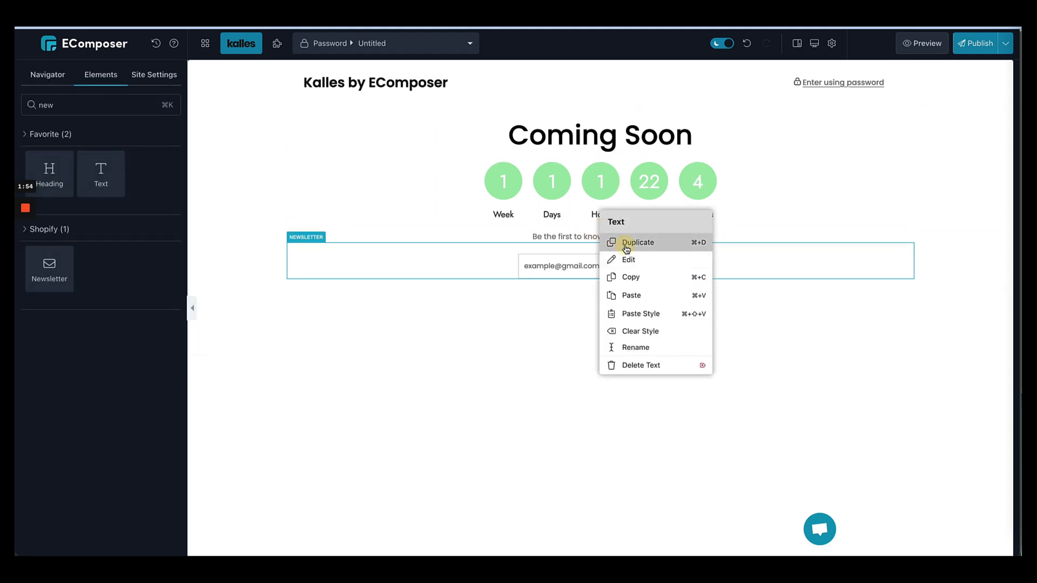
left_click(637, 242)
type("socia")
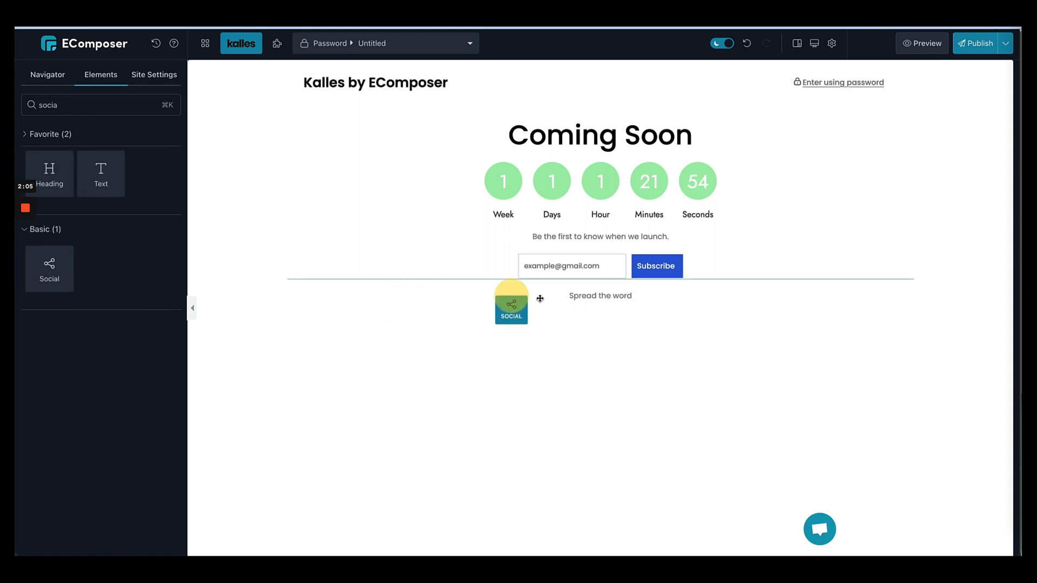
Step: Add a Social element with Pinterest and Skype added, border radius 50, centred
left_click_drag(511, 303, 579, 312)
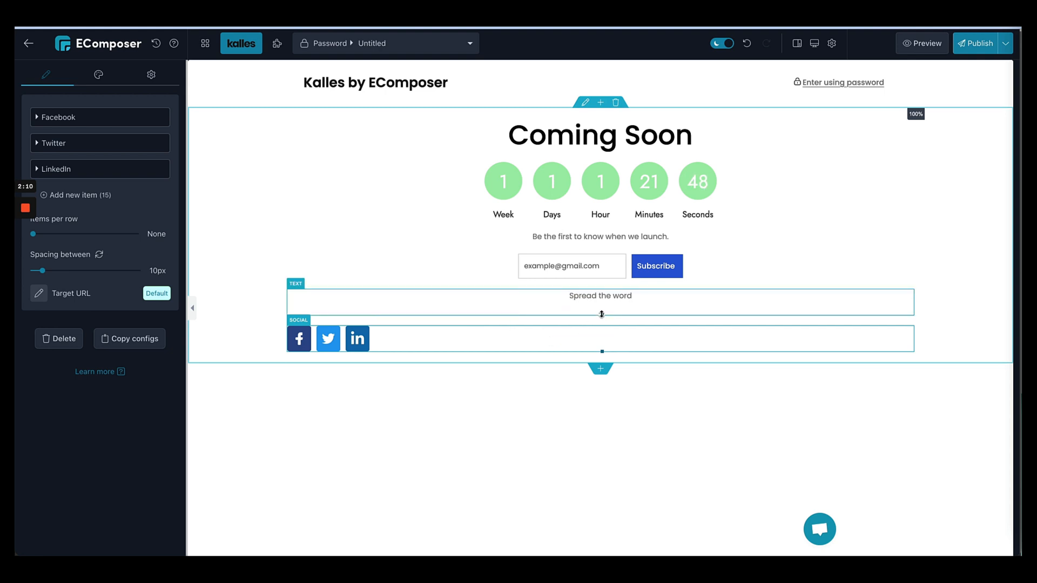
left_click(600, 296)
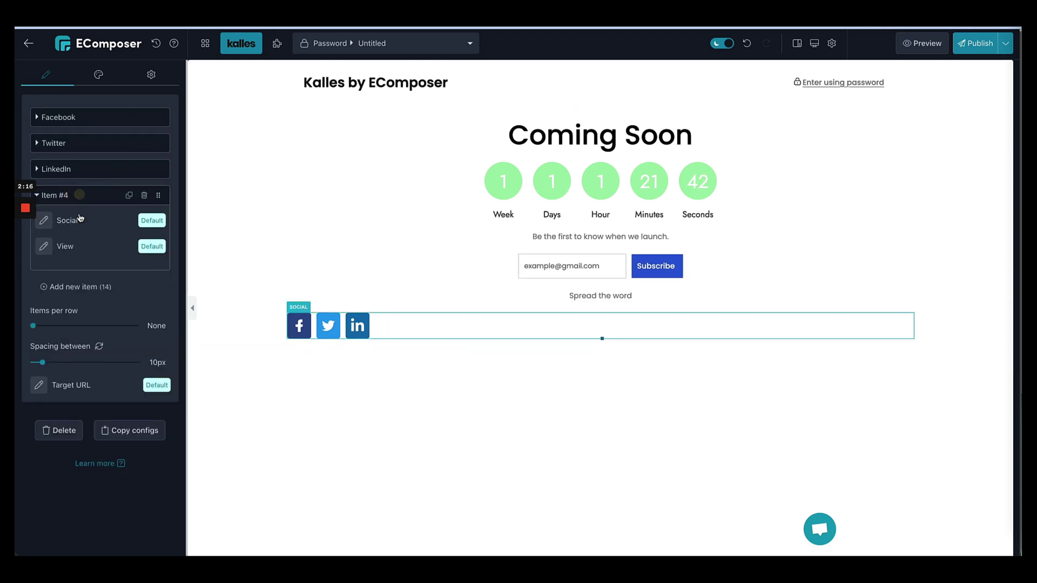
left_click(64, 331)
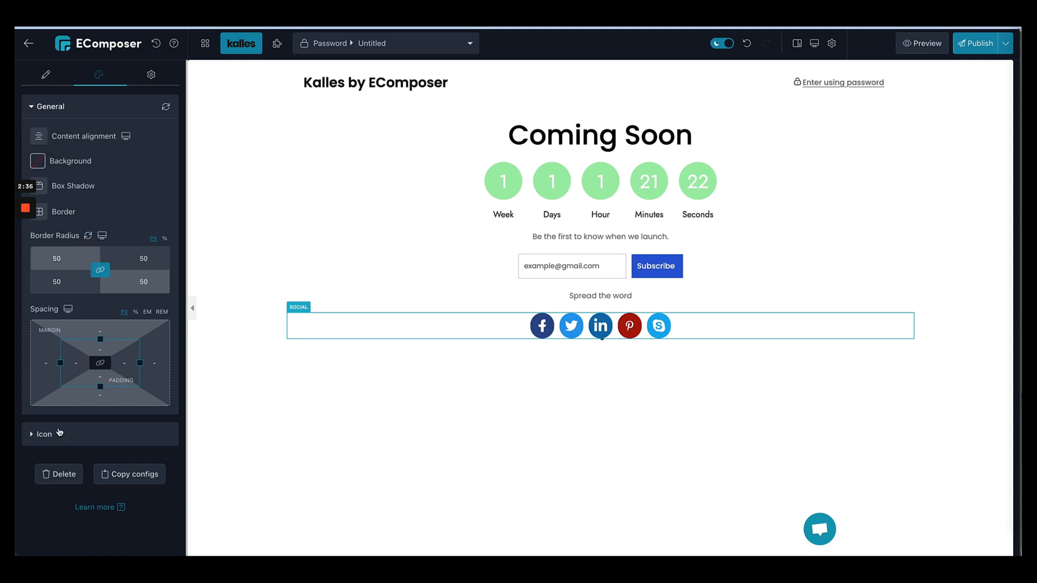
left_click(44, 434)
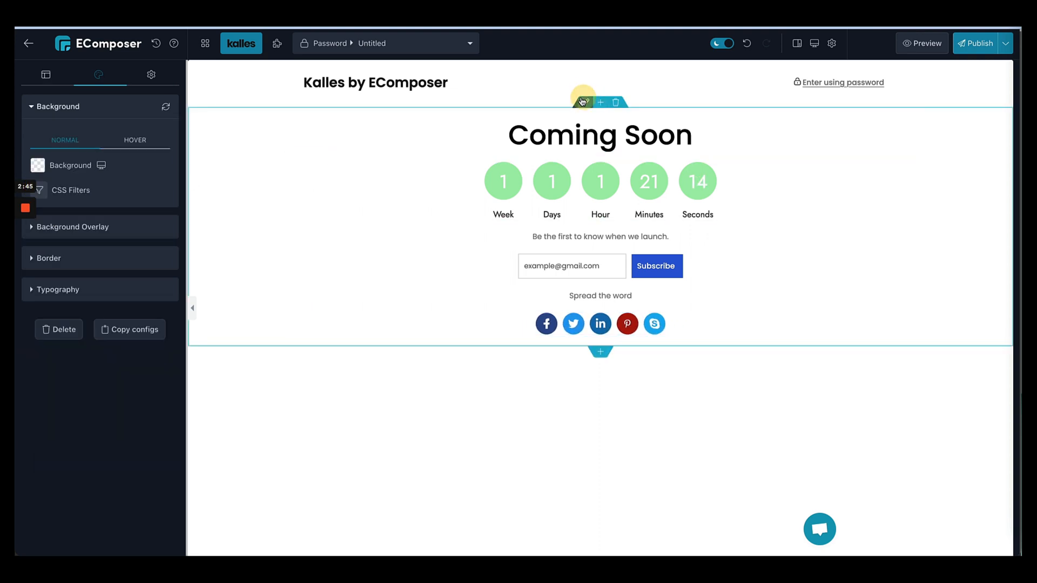
Step: Set a dark man photo as section background, full height, content centred vertically
left_click(70, 165)
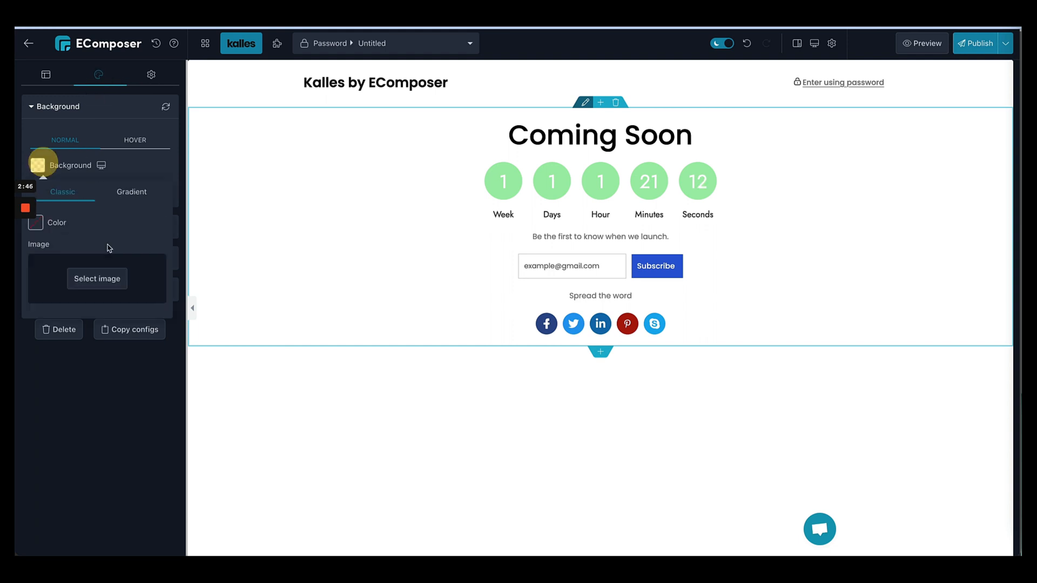
left_click(97, 279)
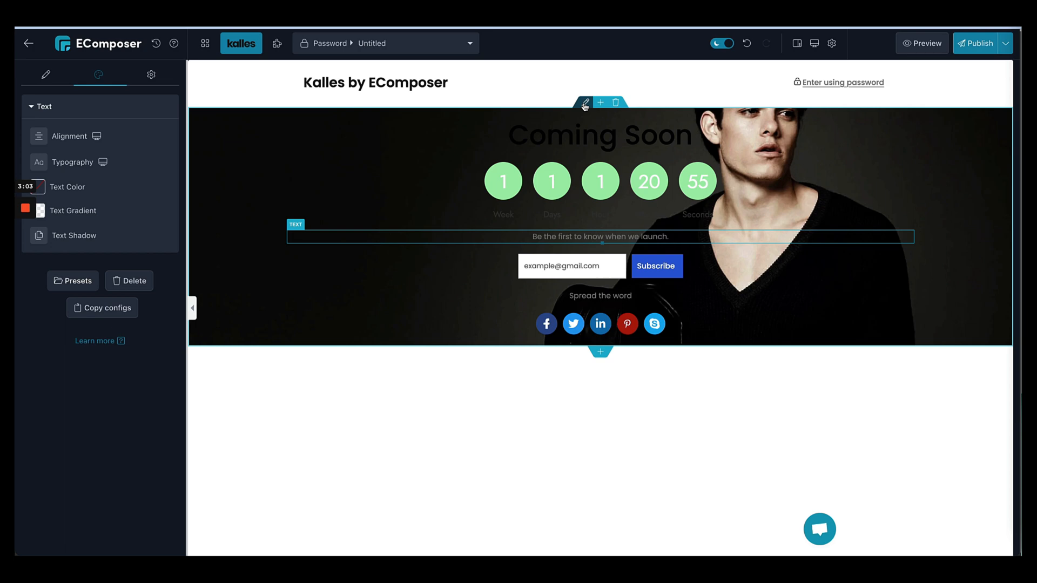
left_click(45, 76)
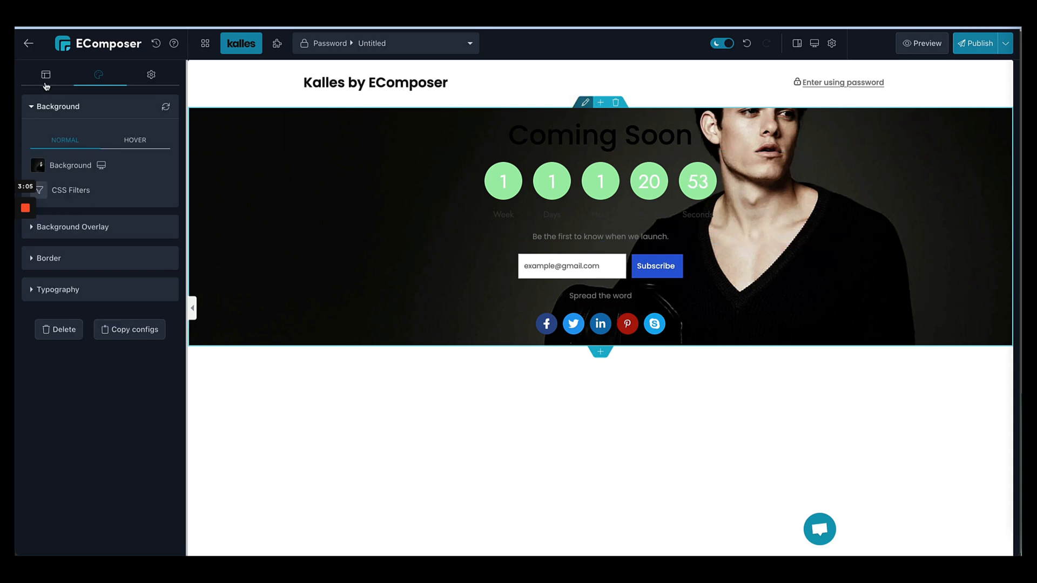
left_click(45, 75)
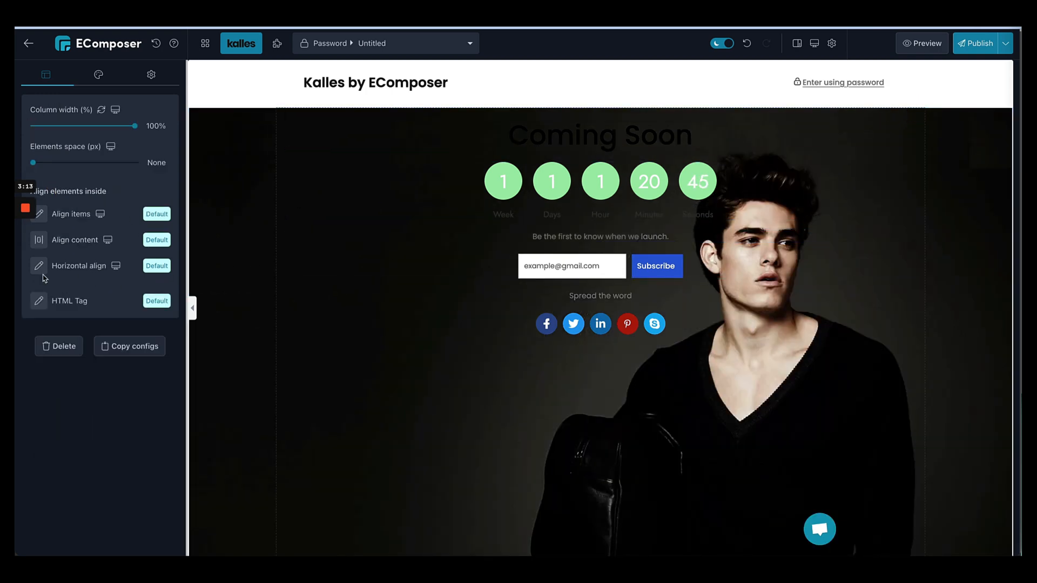
left_click(156, 266)
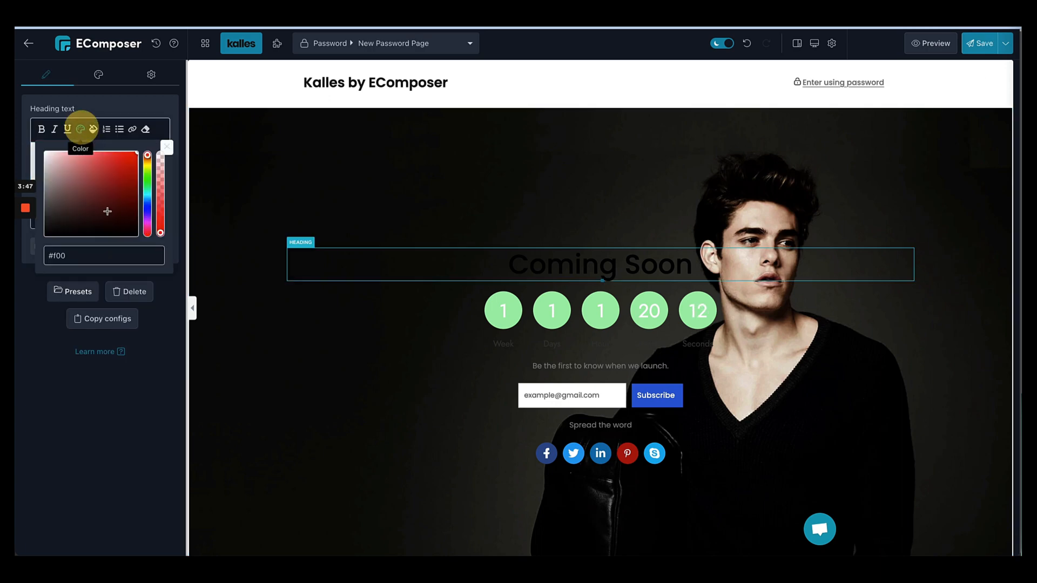
Step: Colour the Coming Soon heading, tagline and Spread the word text #ffffff
left_click(125, 183)
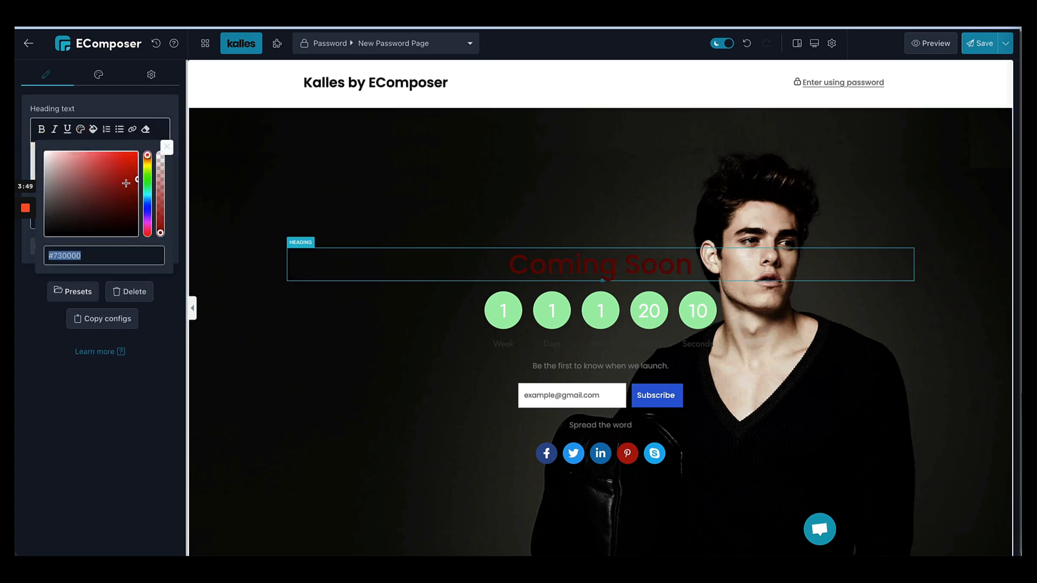
left_click(47, 152)
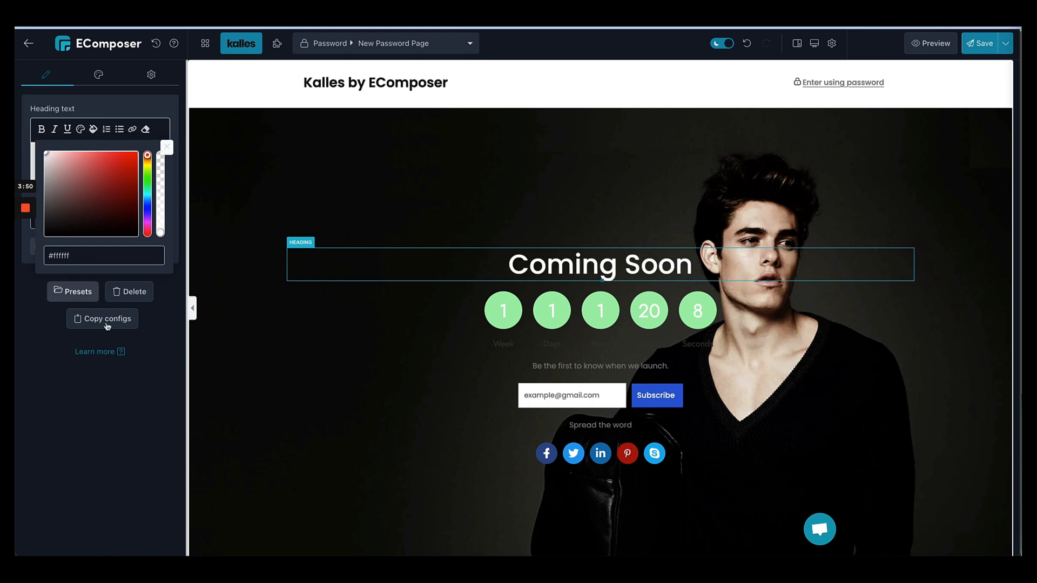
left_click(600, 366)
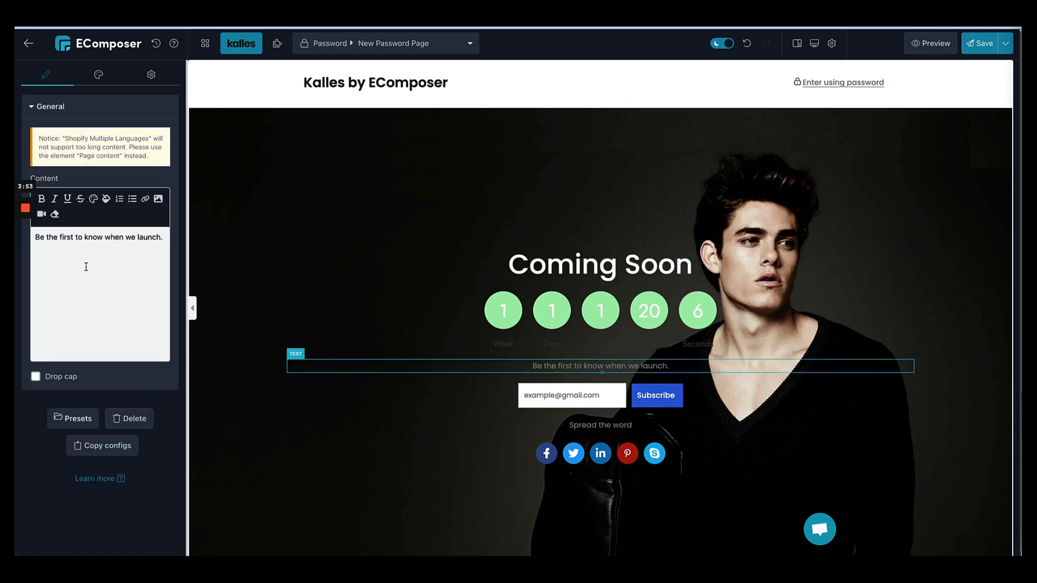
left_click(94, 199)
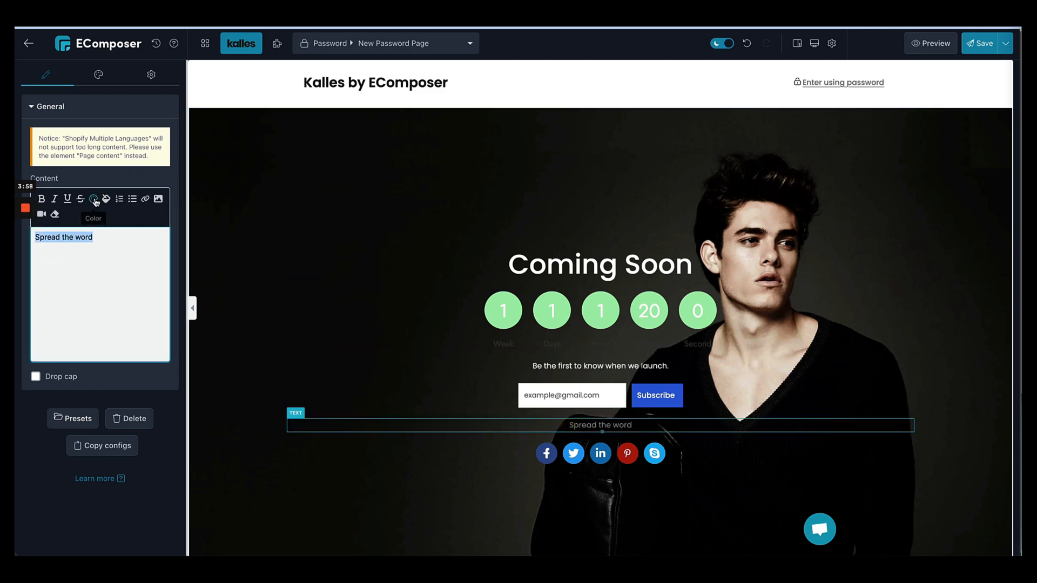
left_click(93, 199)
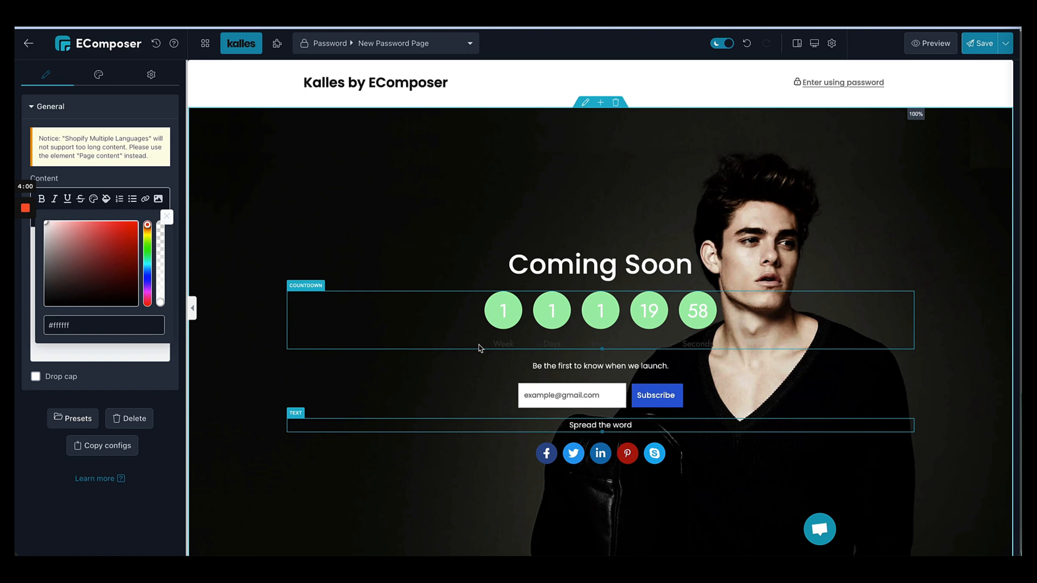
Step: Set the countdown label text colour to white
left_click(97, 75)
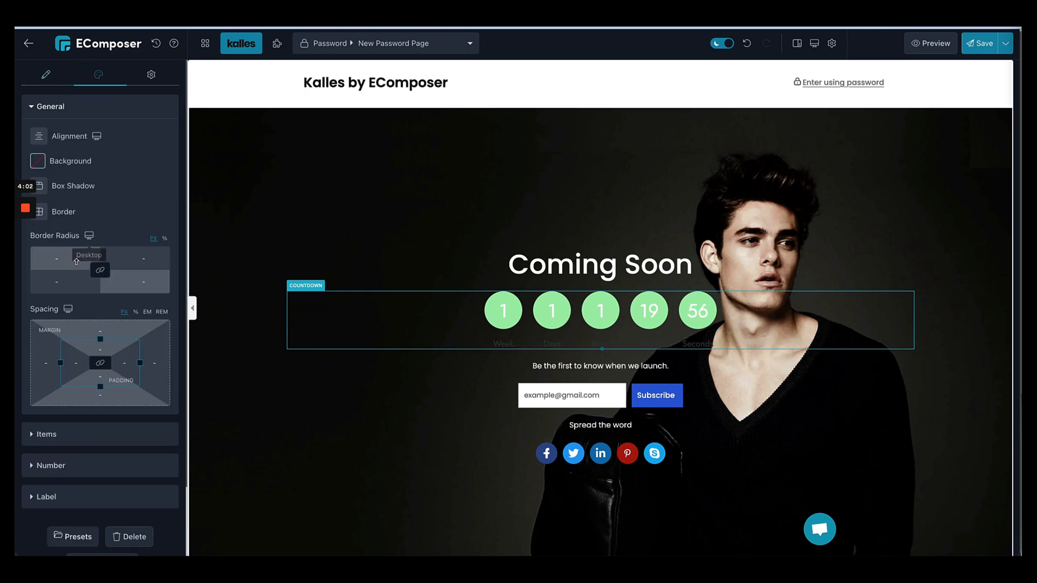
left_click(45, 497)
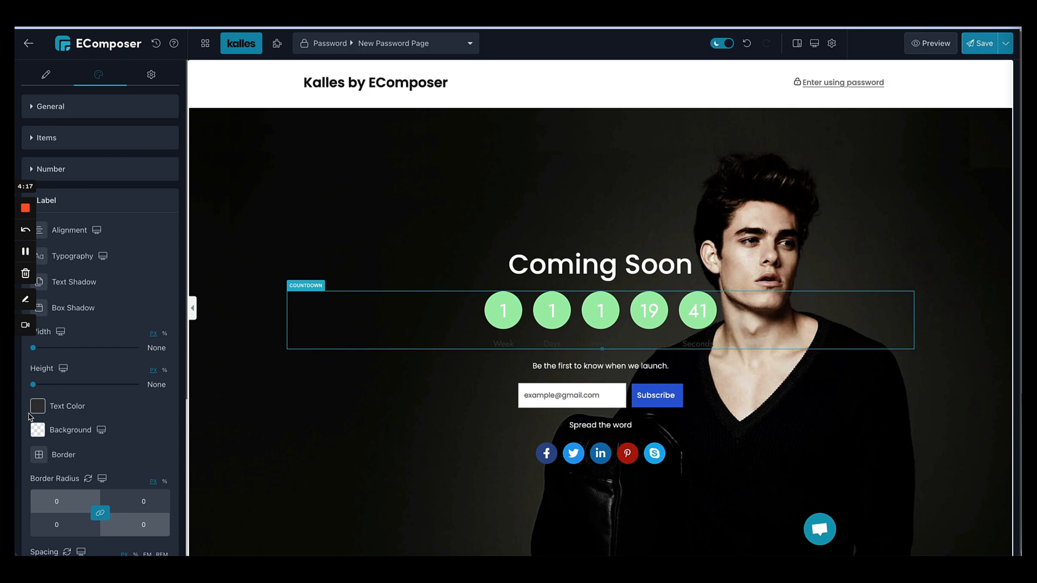
left_click(38, 406)
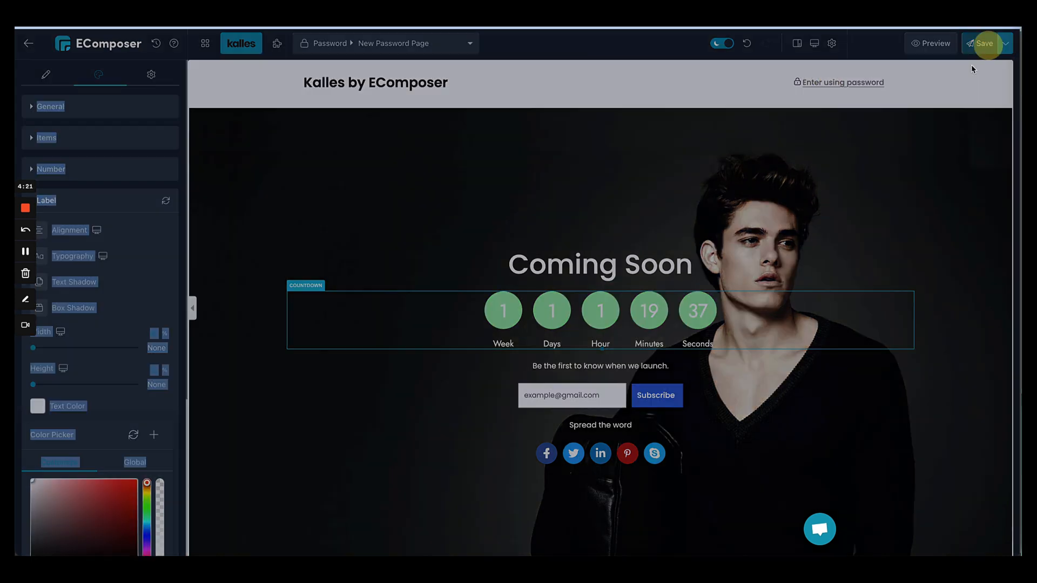
Step: Save the New Password Page template and publish it to the store
left_click(984, 43)
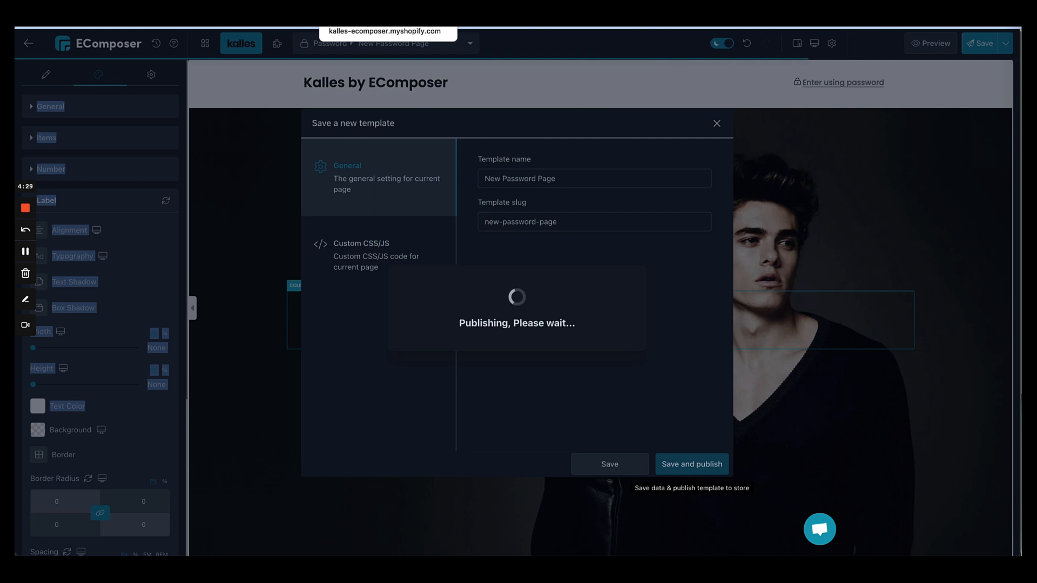
left_click(692, 464)
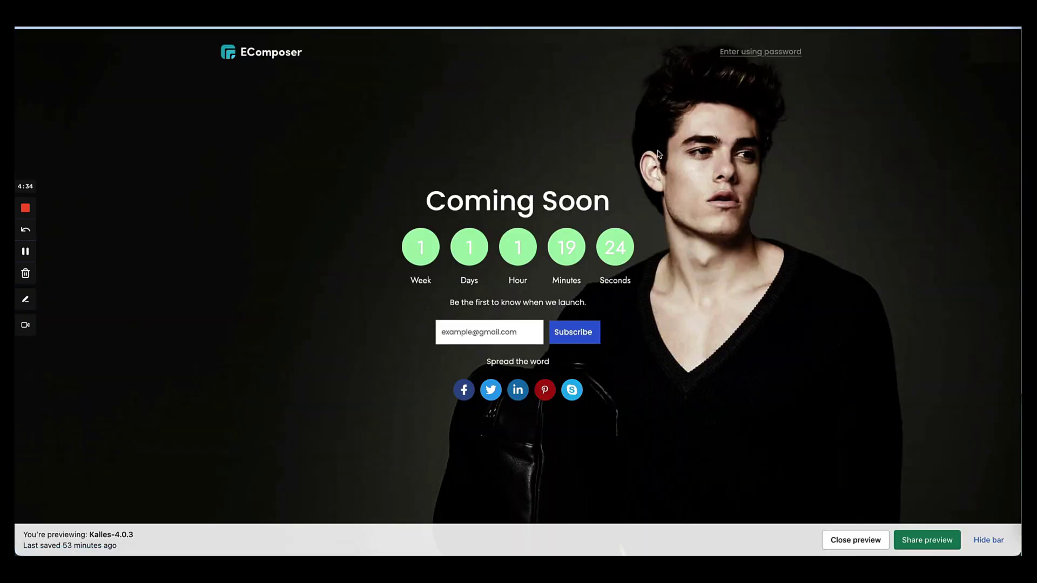
mouse_move(536, 147)
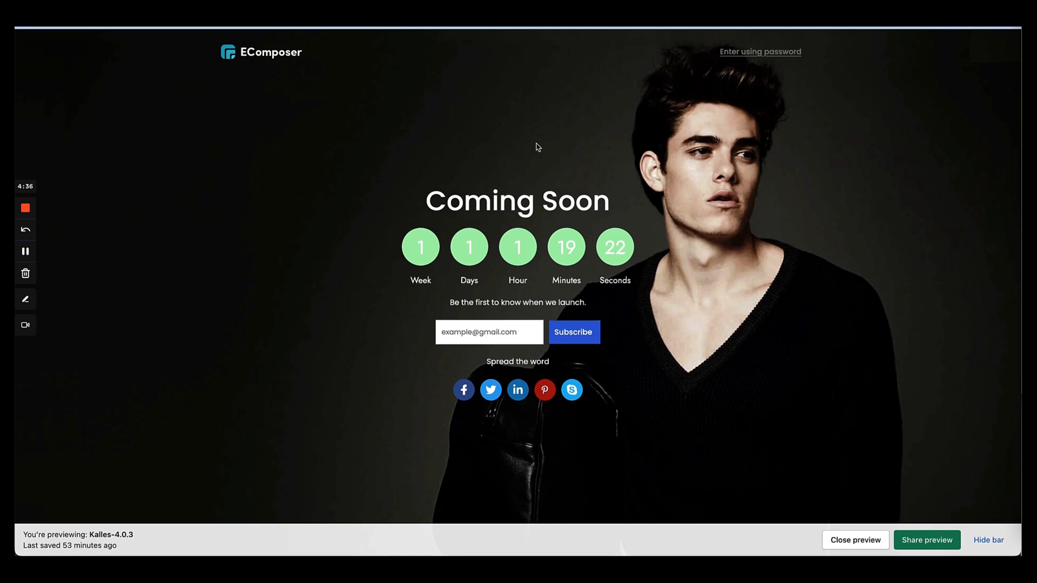
mouse_move(593, 142)
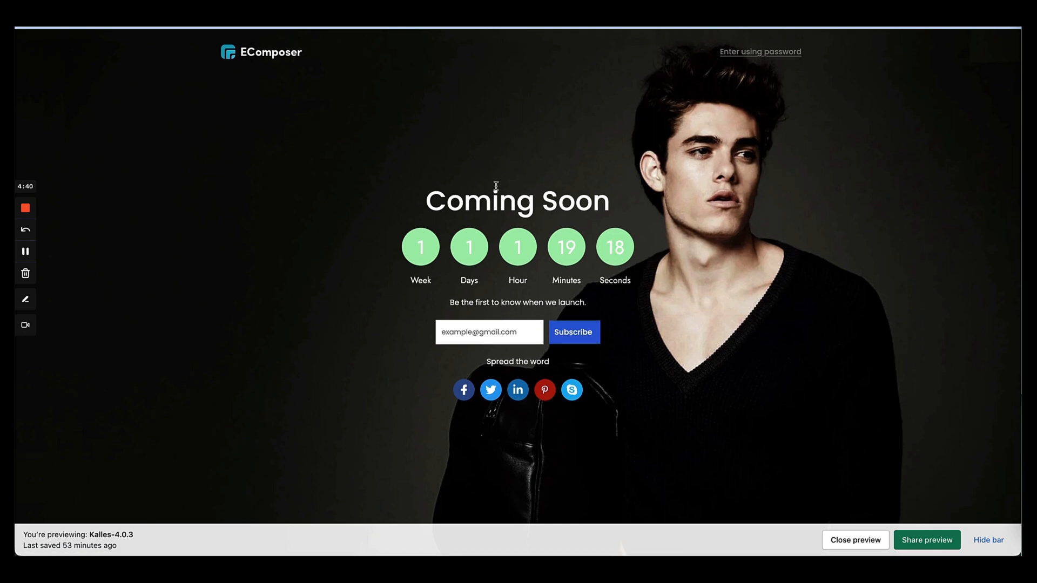
mouse_move(348, 209)
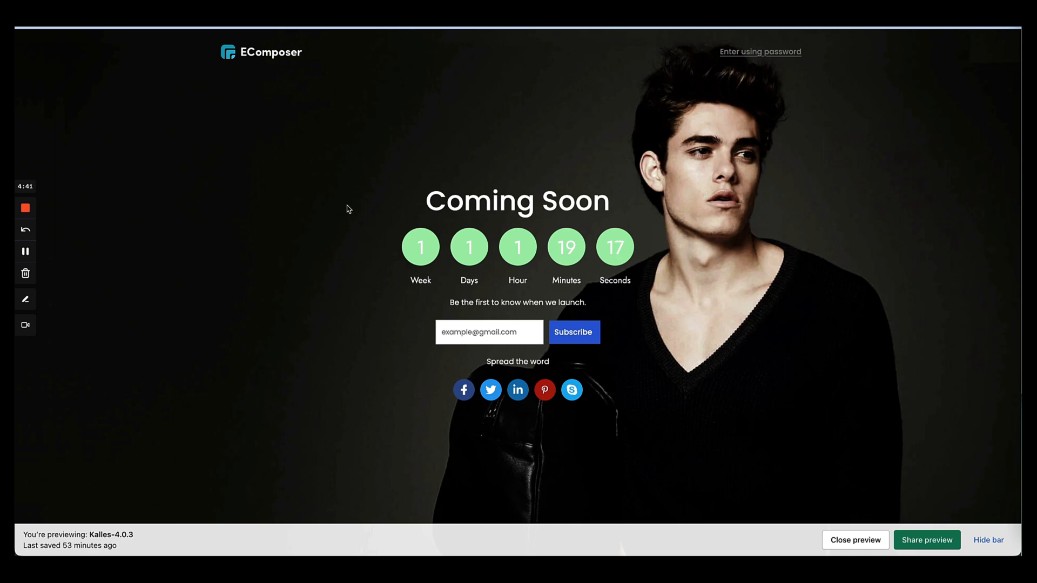
mouse_move(25, 226)
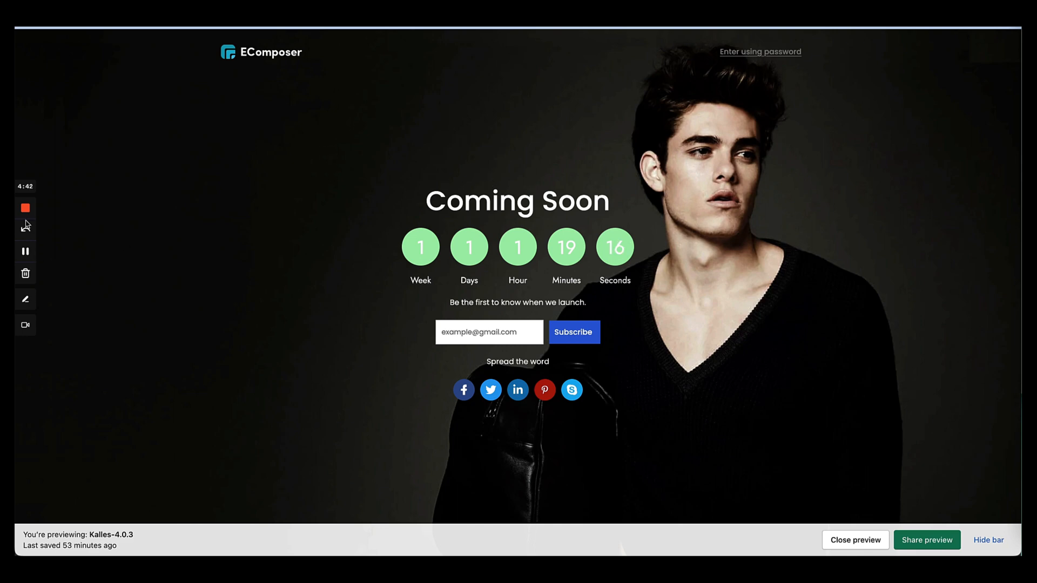